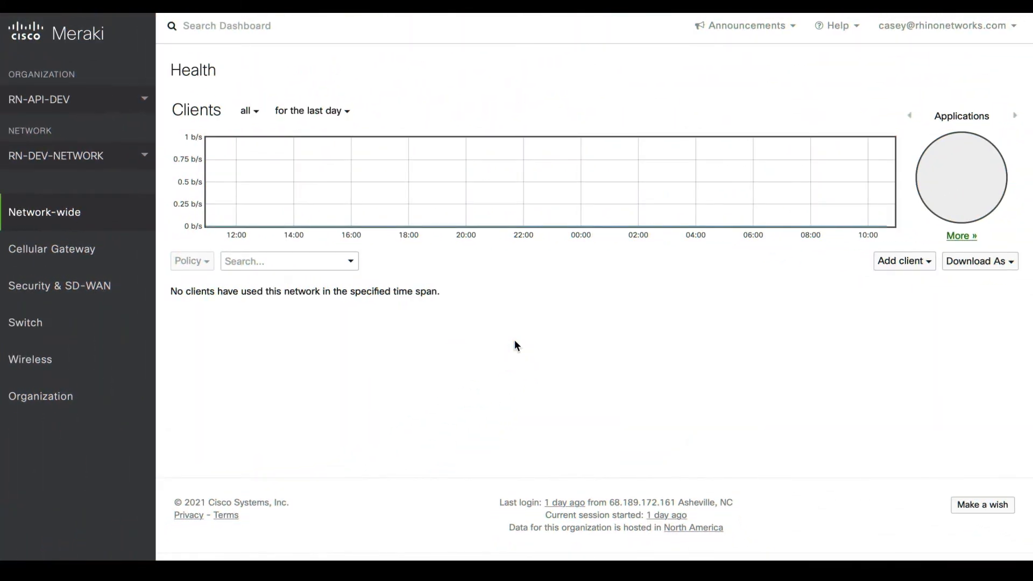
# - Enable AnyConnect Client VPN for RN-DEV-NETWORK from Security & SD-WAN > Client VPN settings
pyautogui.click(40, 396)
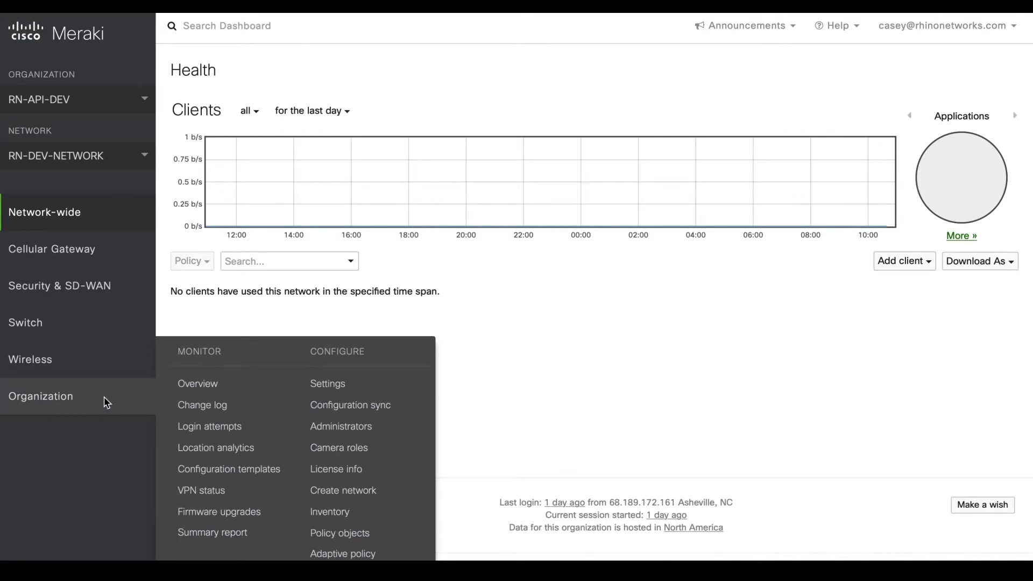
pyautogui.moveTo(113, 401)
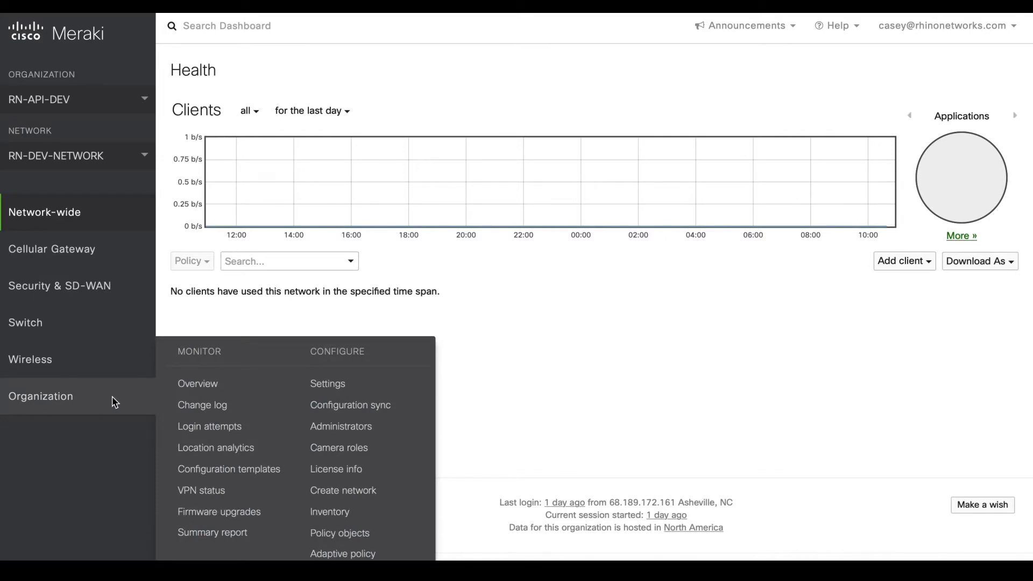
pyautogui.moveTo(228, 468)
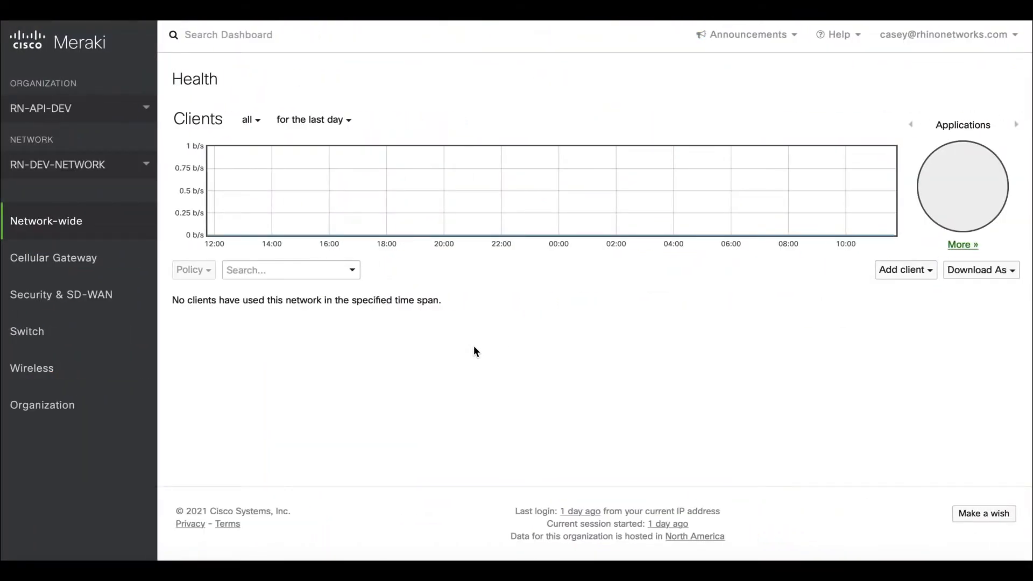
pyautogui.moveTo(60, 295)
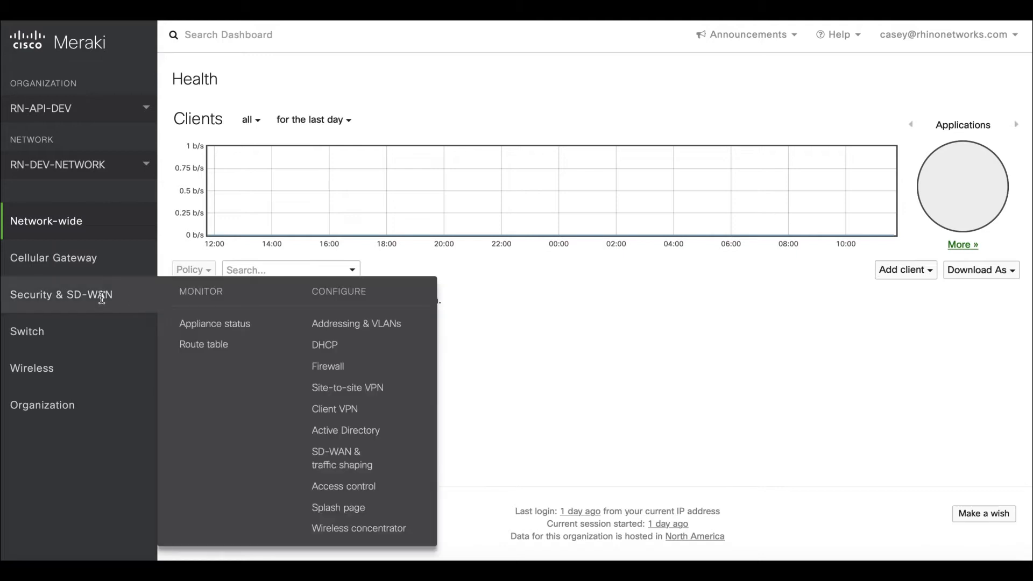
pyautogui.moveTo(335, 290)
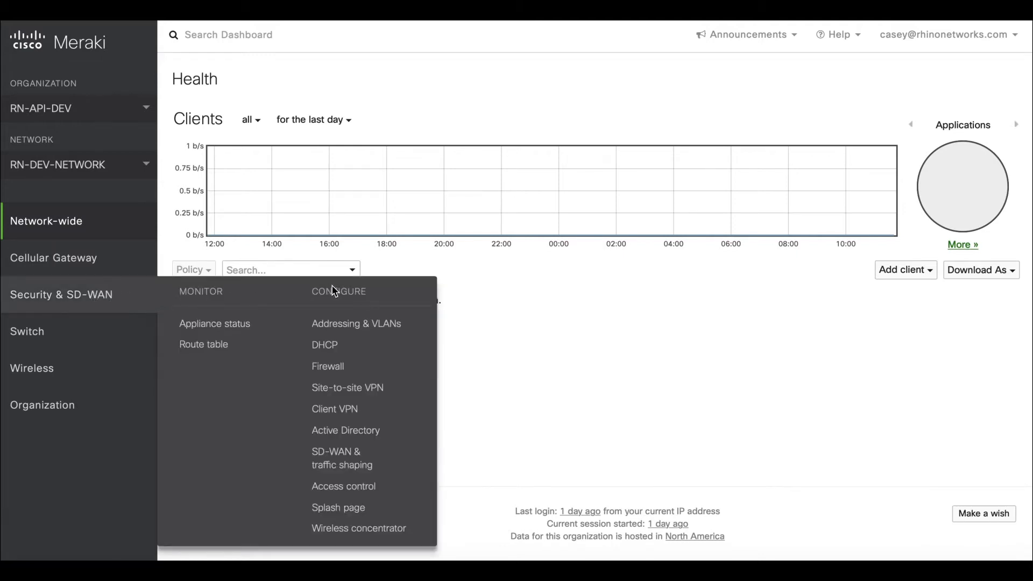
pyautogui.moveTo(334, 409)
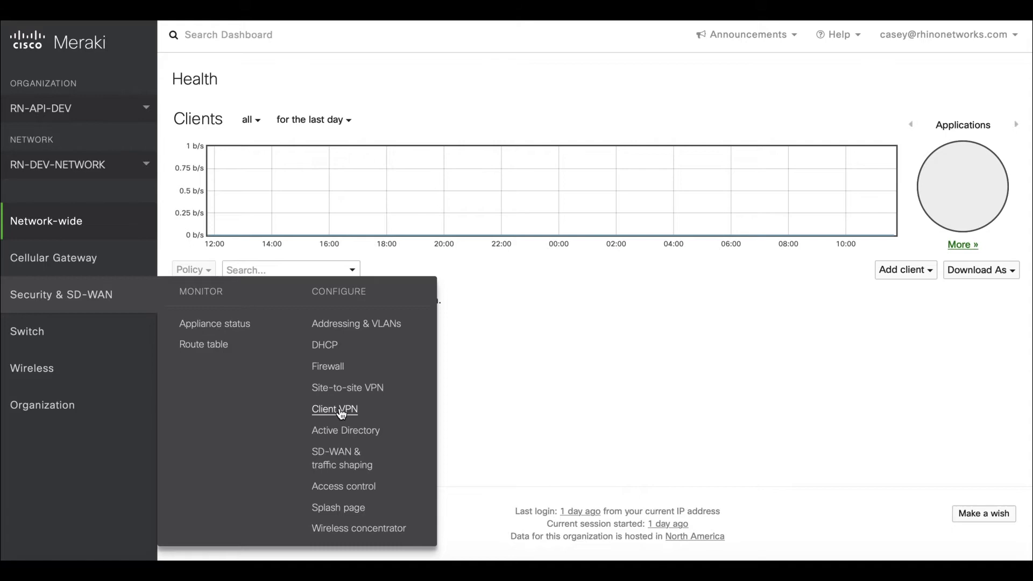
pyautogui.click(334, 409)
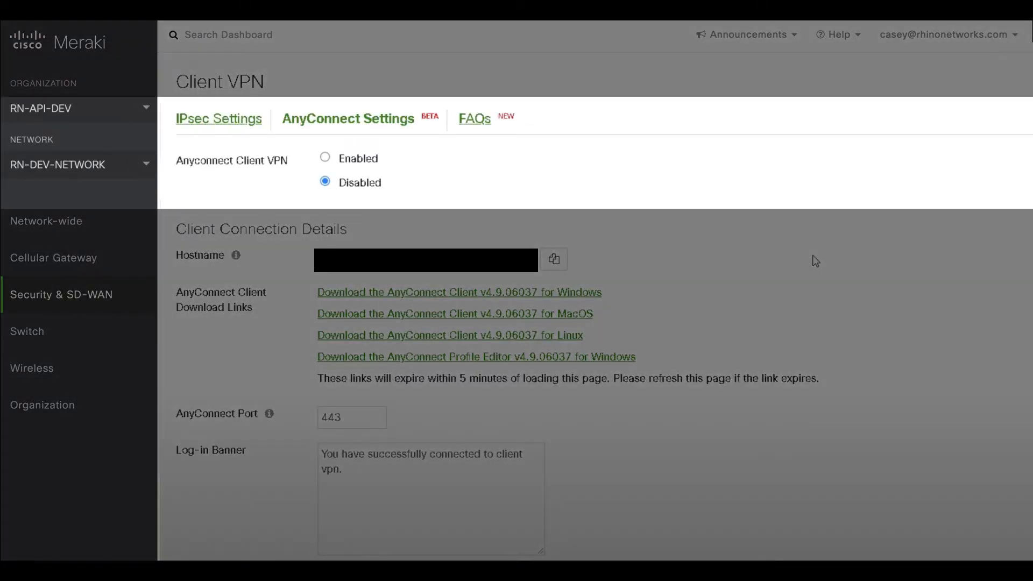
pyautogui.click(325, 158)
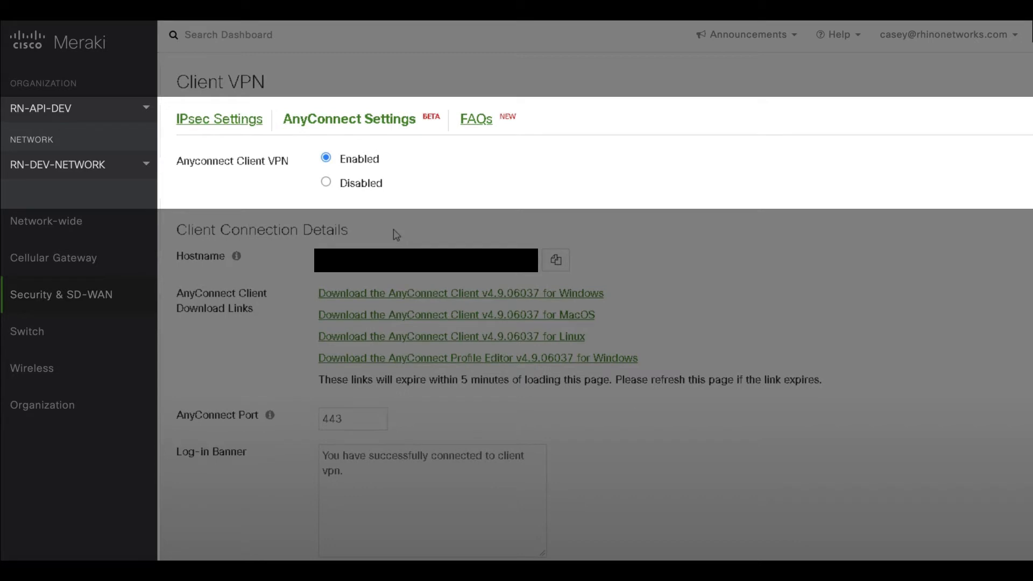